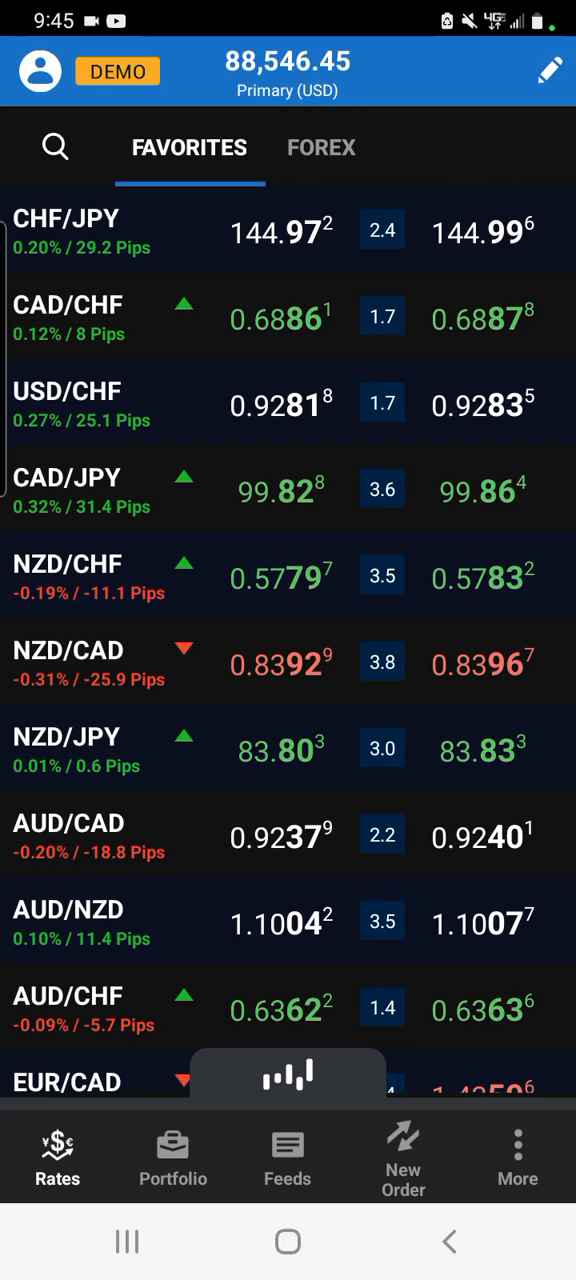
# Step: Show the open trades in Portfolio and scroll to the 38,000-unit USD/JPY long
pyautogui.click(172, 1158)
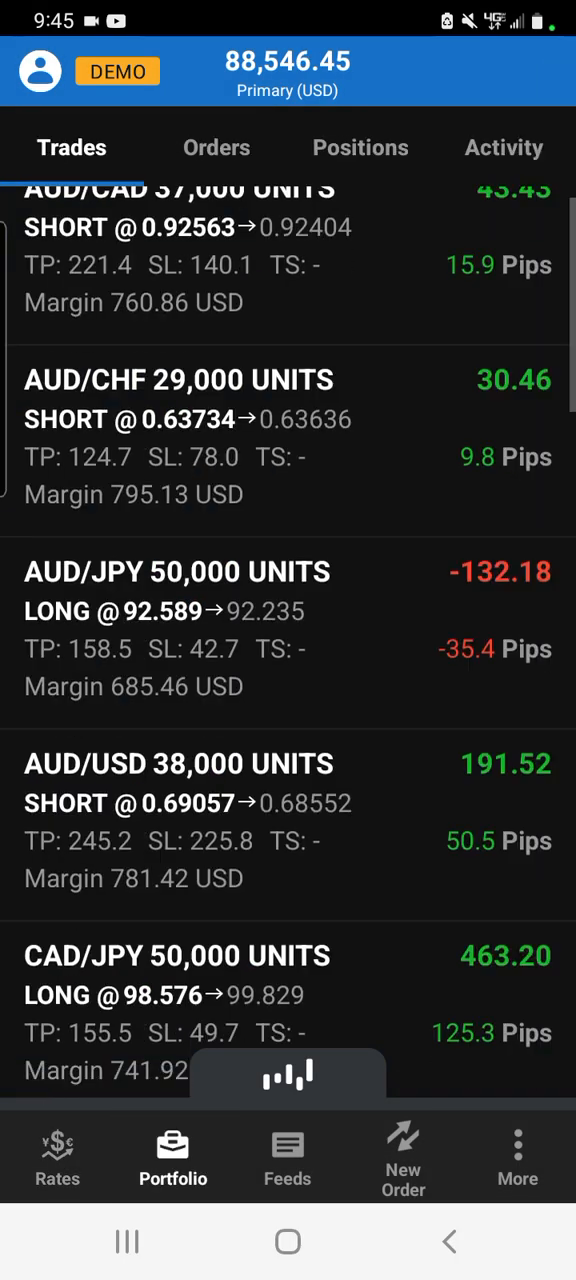
pyautogui.scroll(-3)
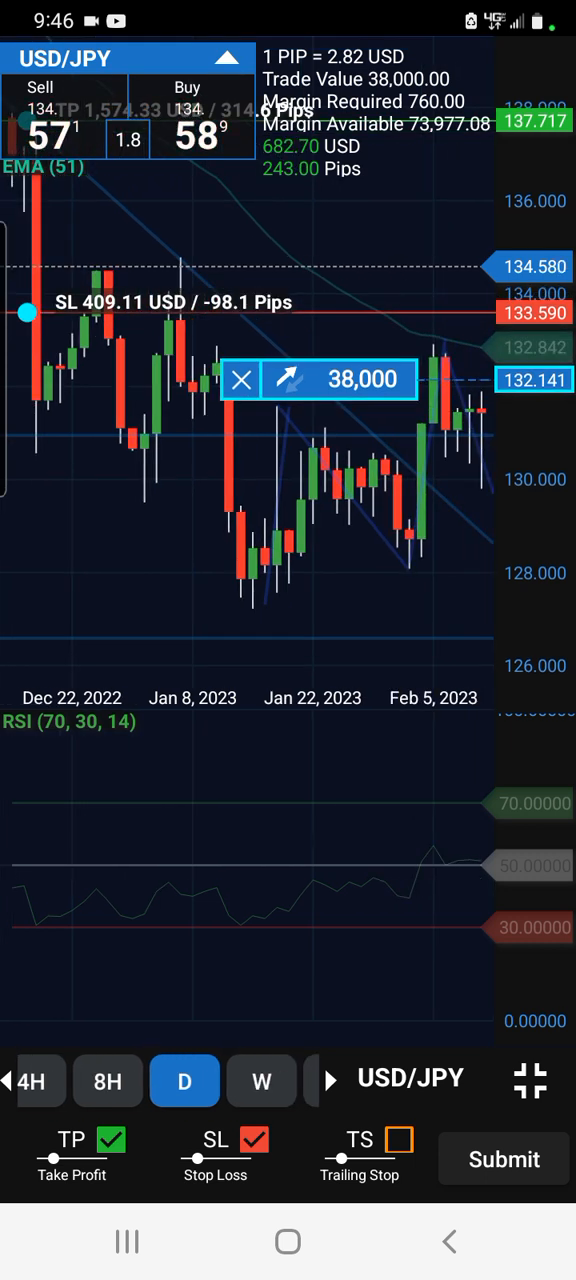
# Step: Switch the USD/JPY chart to weekly candles to view the horizontal price levels
pyautogui.click(261, 1081)
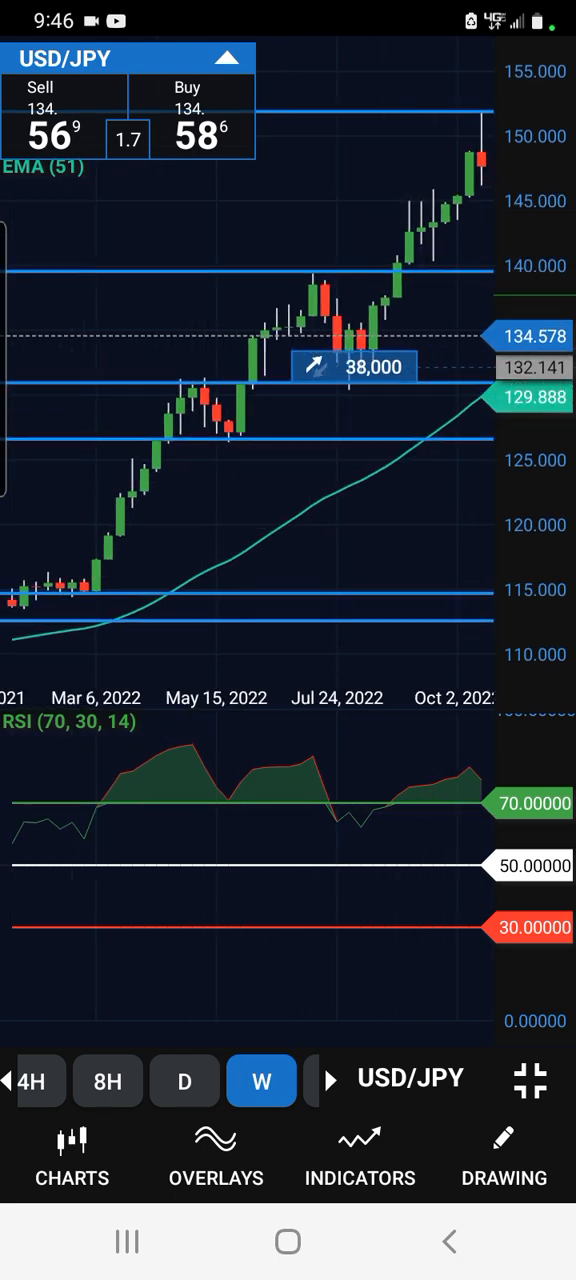
pyautogui.click(180, 410)
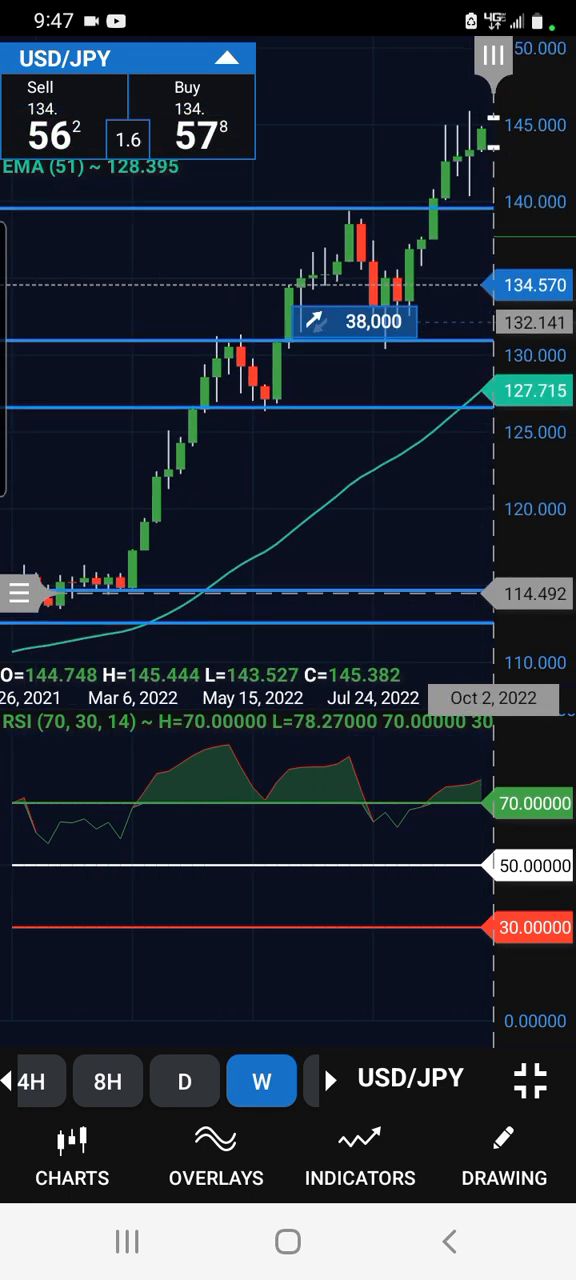
# Step: Switch the USD/JPY chart to monthly candles, then to a shorter timeframe
pyautogui.click(280, 1081)
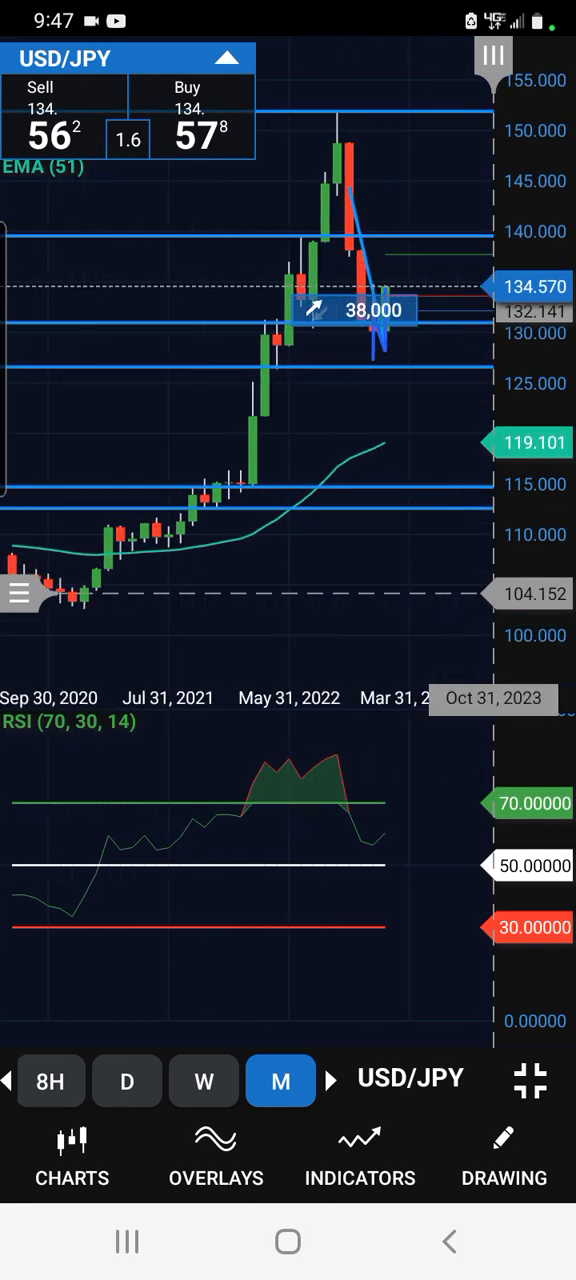
pyautogui.click(203, 1081)
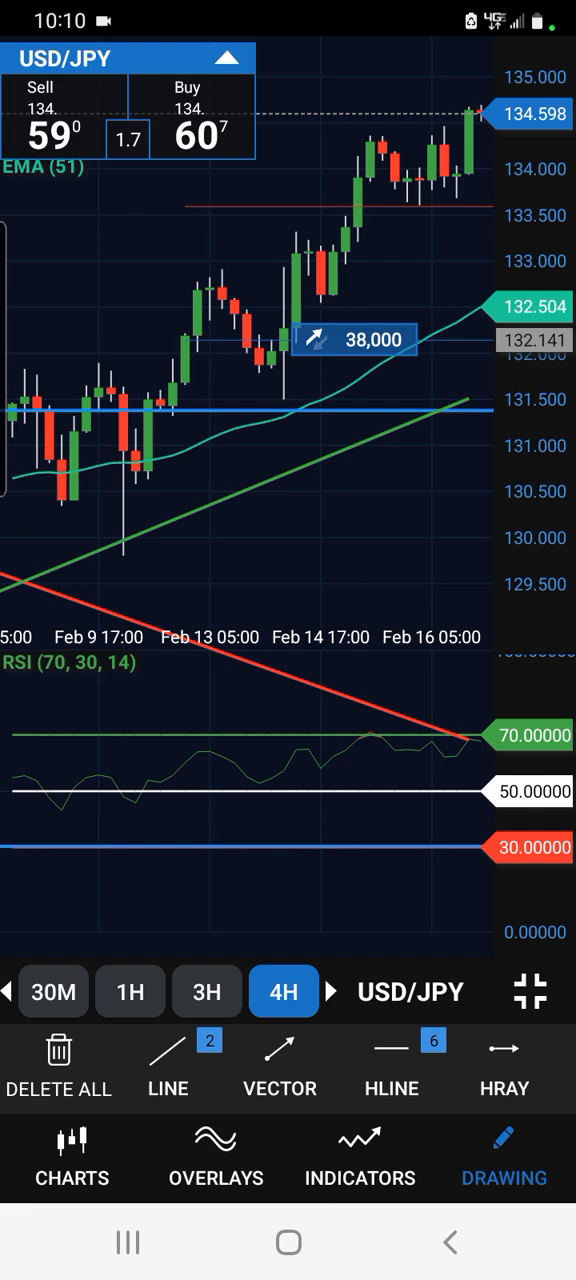
# Step: Modify the USD/JPY trade to take profit 137.717 and stop loss 133.59, and confirm
pyautogui.click(172, 1155)
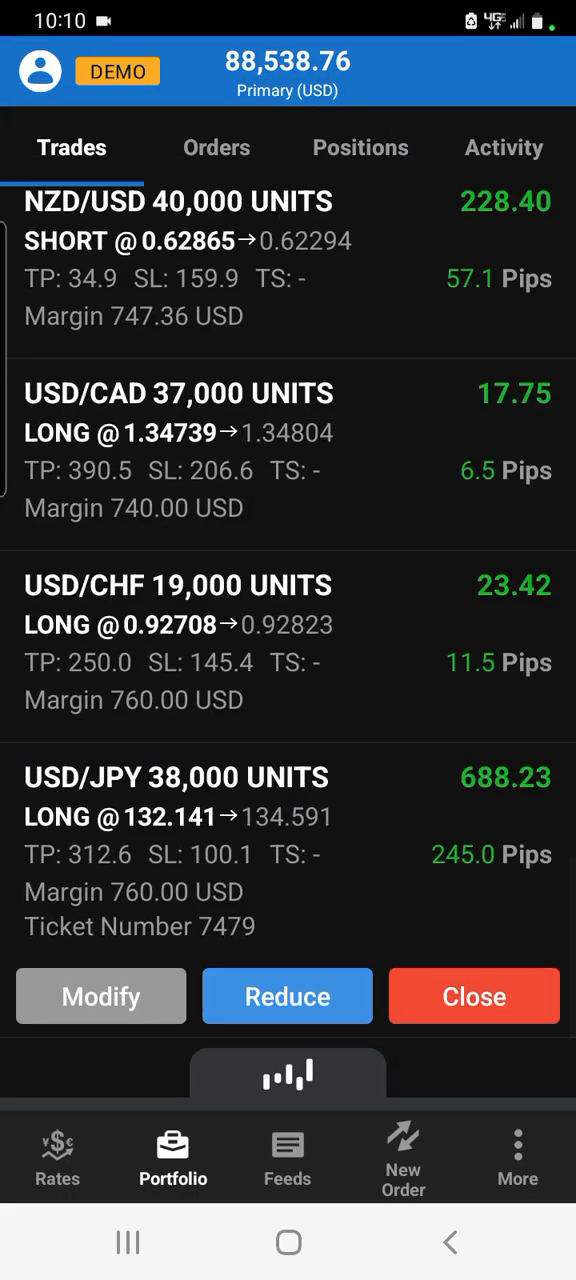
pyautogui.click(101, 996)
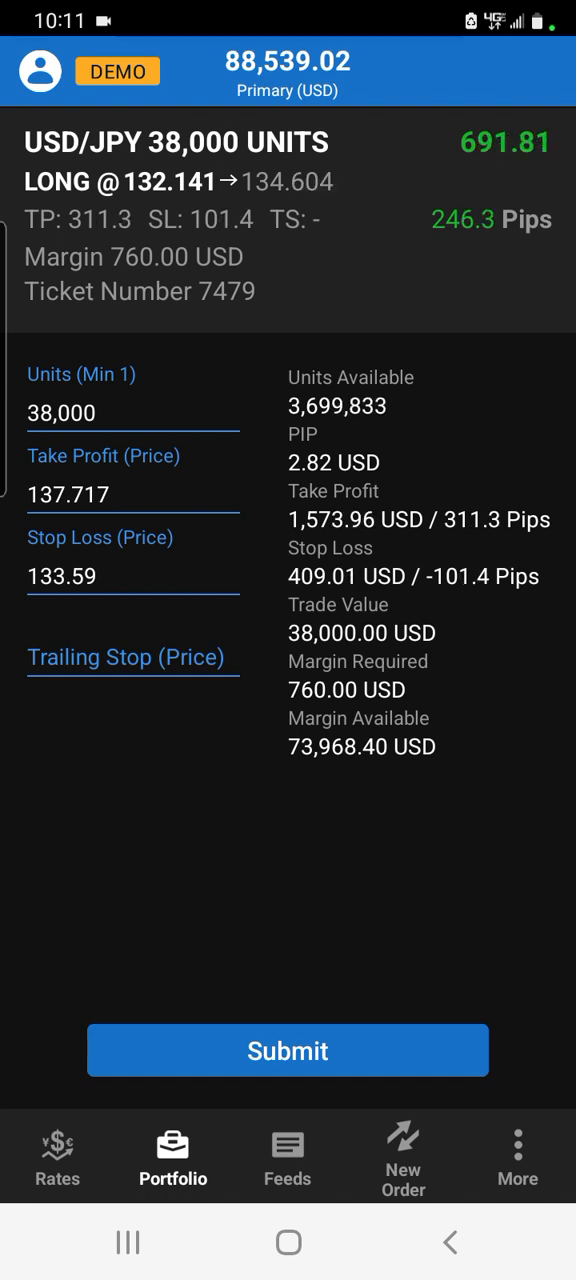
pyautogui.click(288, 1050)
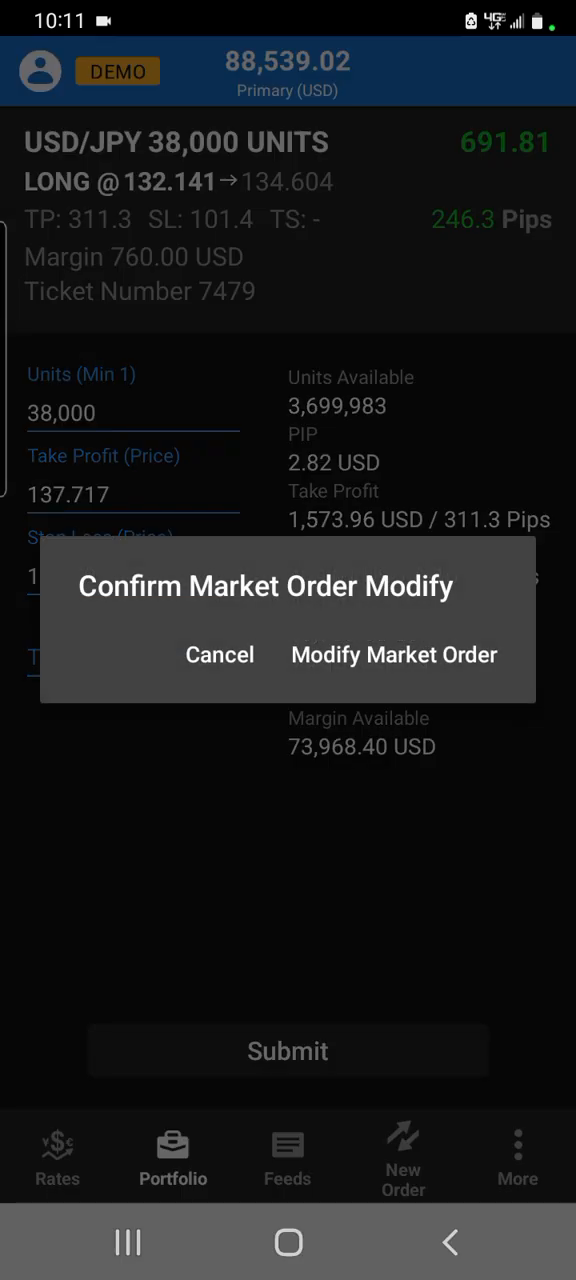
pyautogui.click(394, 654)
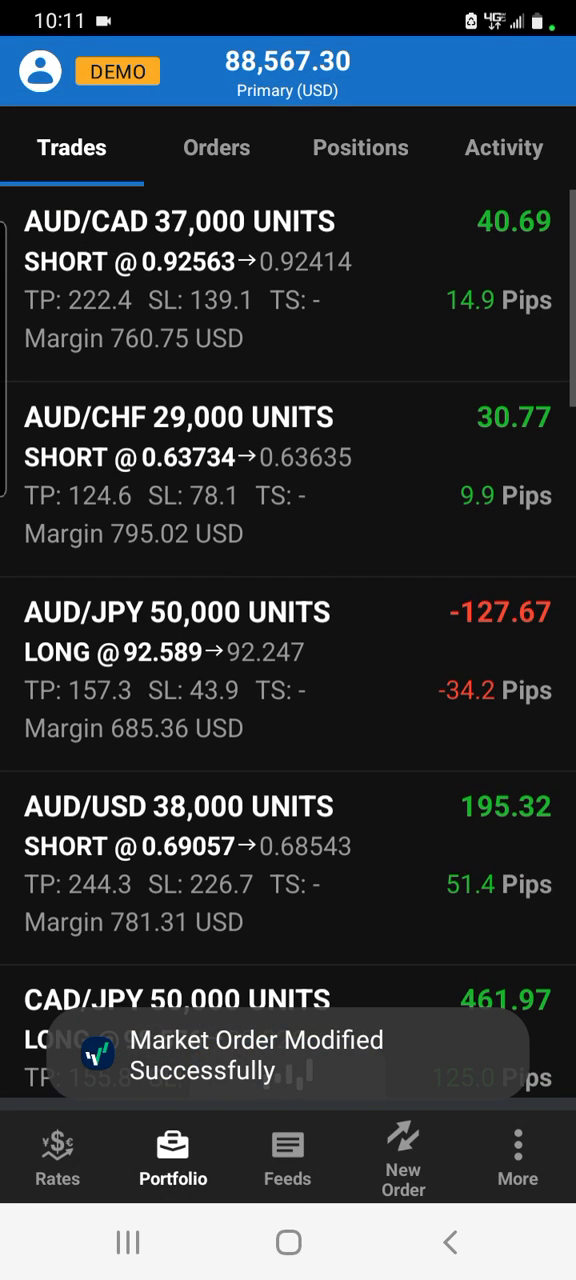
pyautogui.scroll(-3)
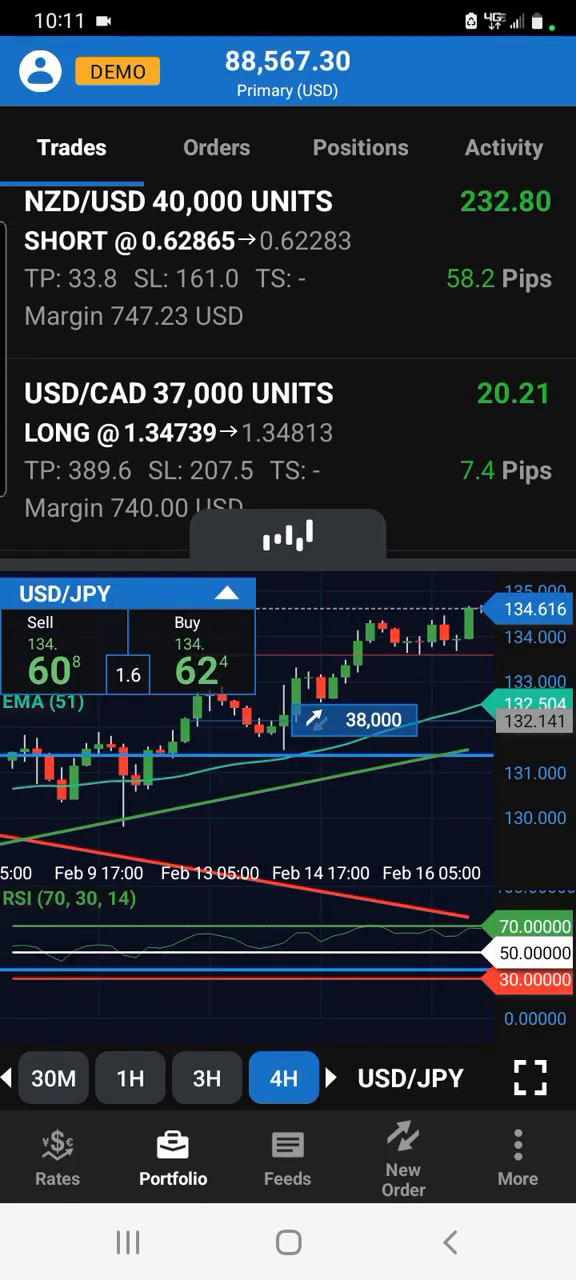
pyautogui.click(529, 1078)
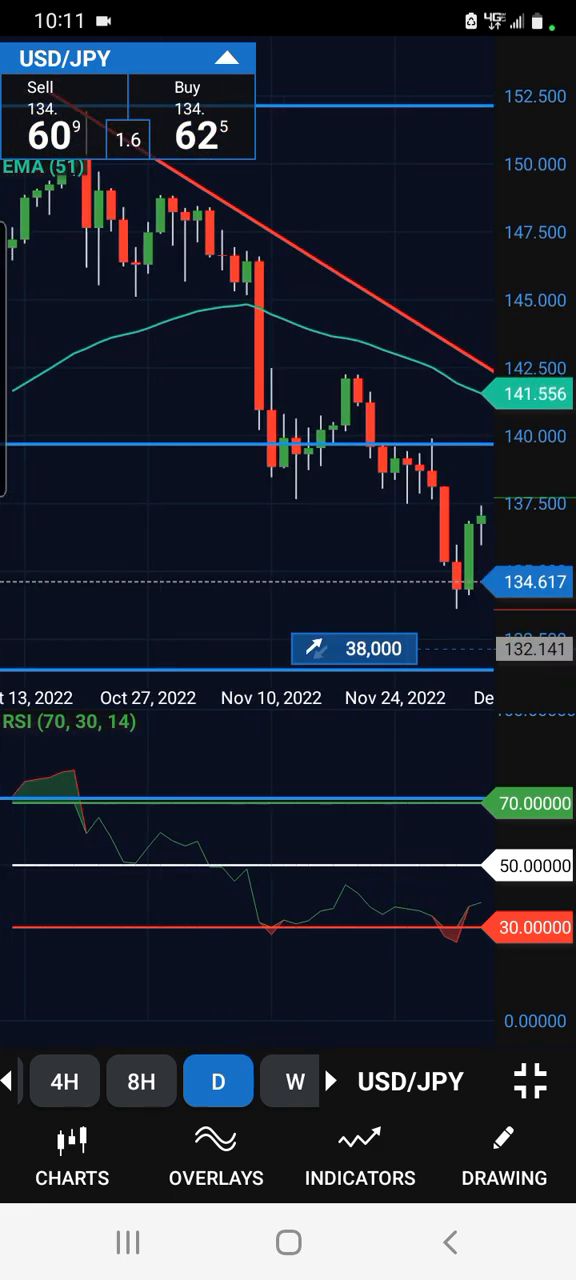
pyautogui.click(284, 1081)
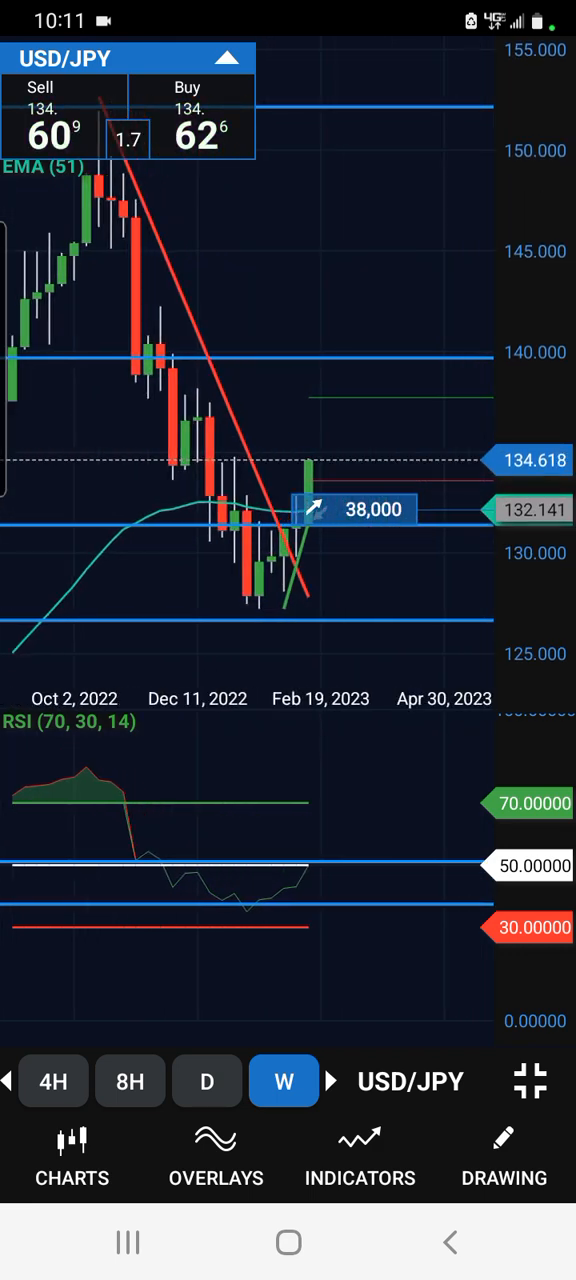
pyautogui.click(207, 1081)
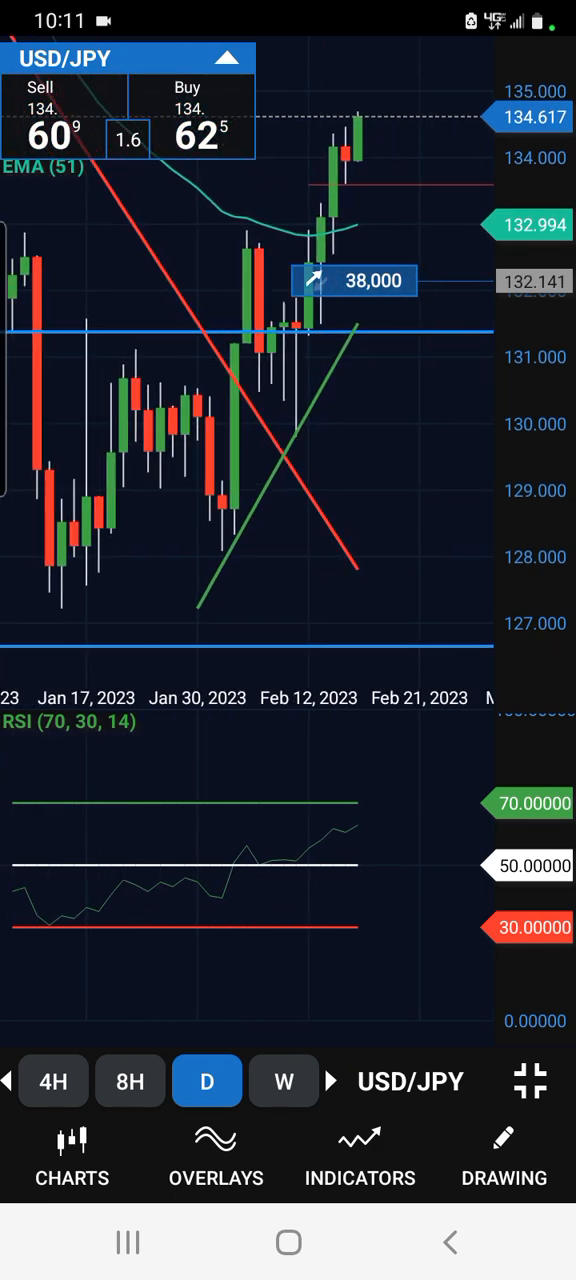
pyautogui.click(283, 1081)
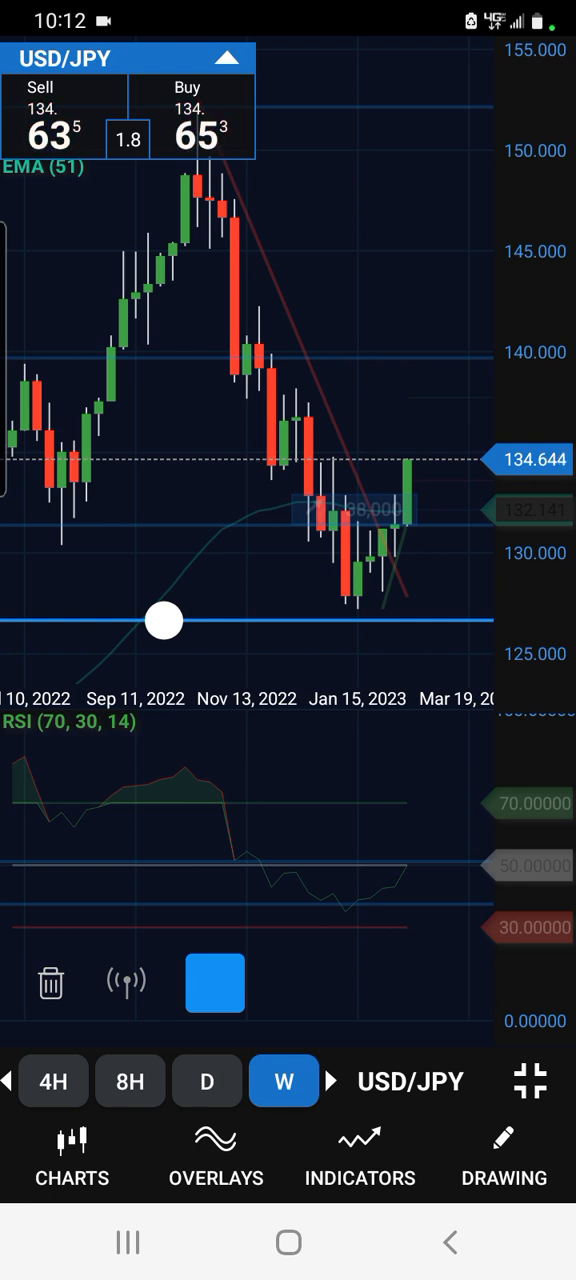
pyautogui.click(206, 1081)
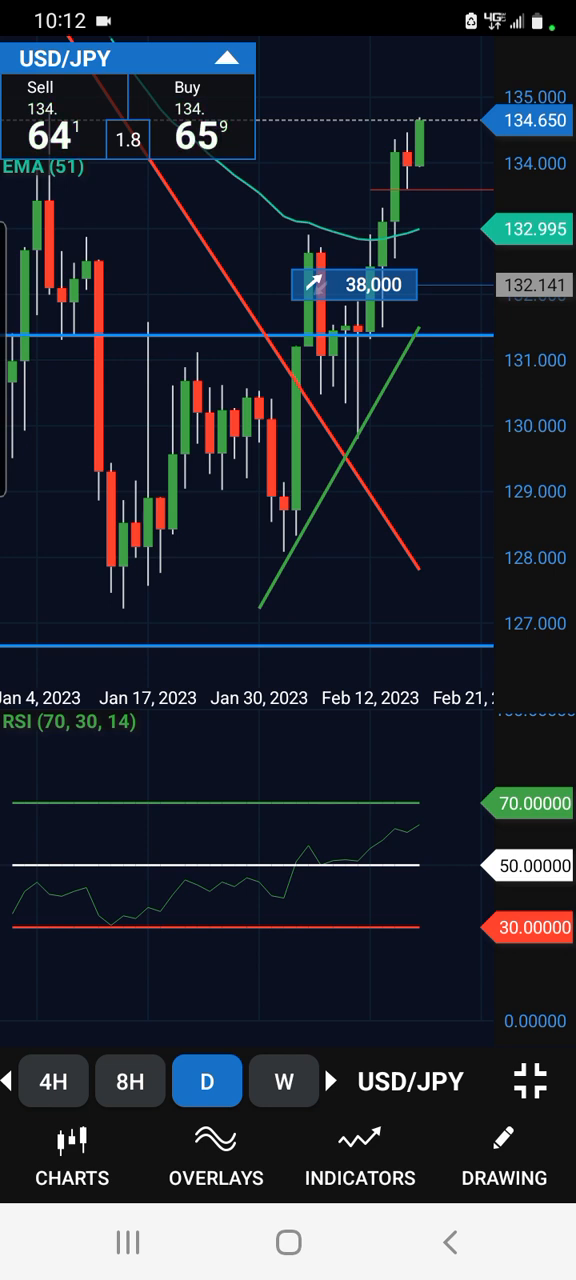
# Step: Move the green trend line's ends onto the mid-January low and early-February high
pyautogui.moveTo(410, 580); pyautogui.dragTo(419, 570)
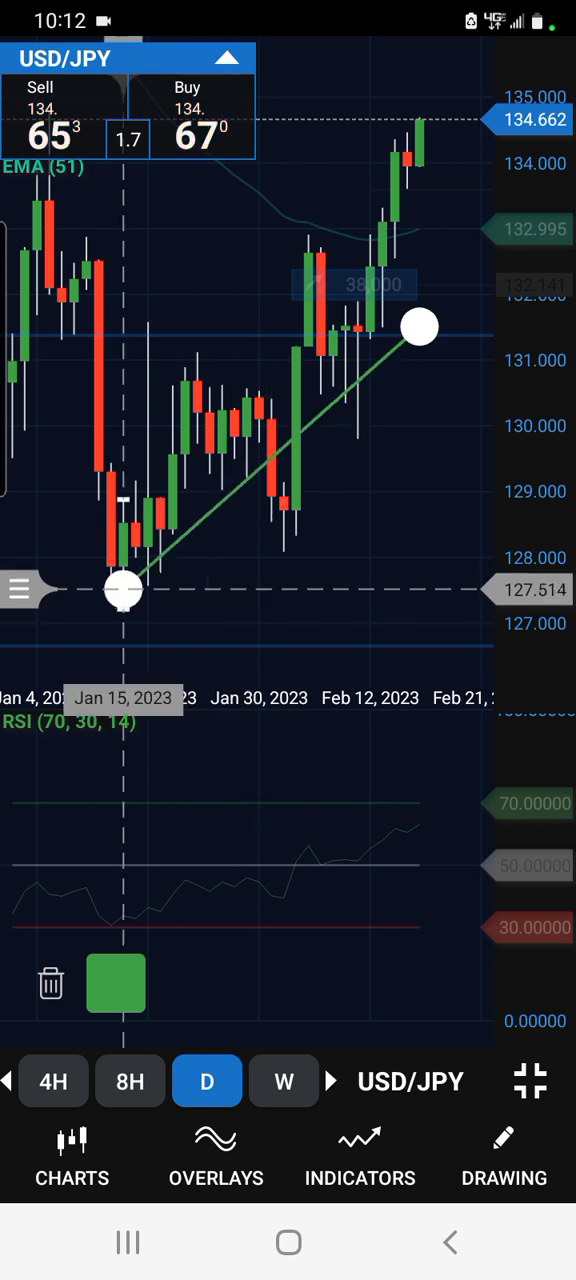
pyautogui.moveTo(123, 590); pyautogui.dragTo(123, 600)
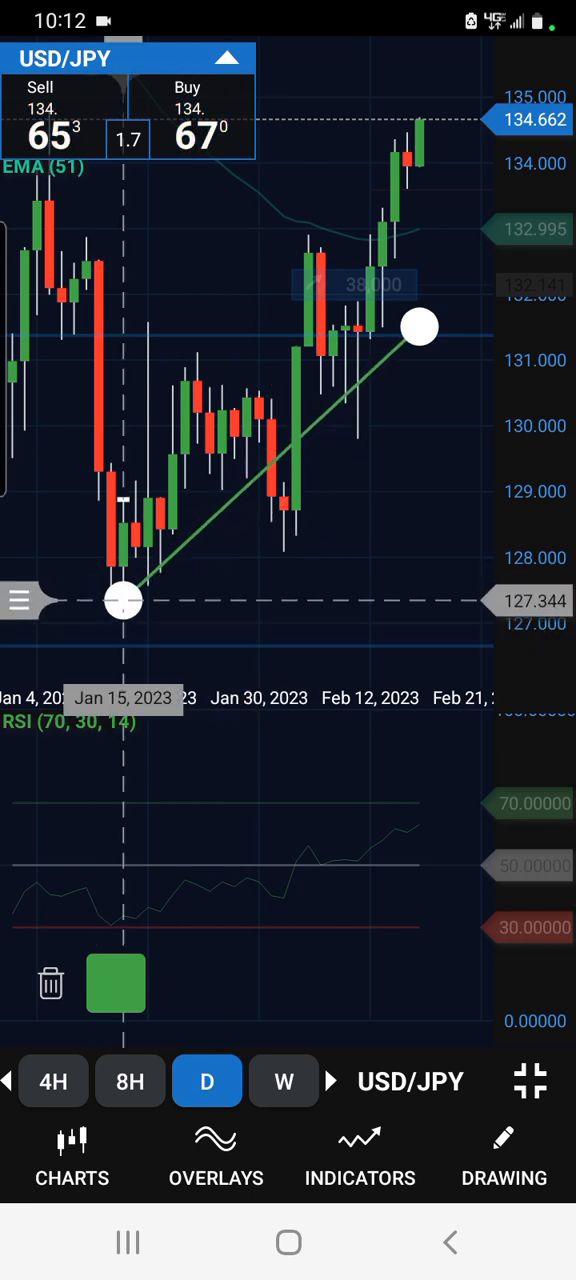
pyautogui.moveTo(419, 327); pyautogui.dragTo(320, 238)
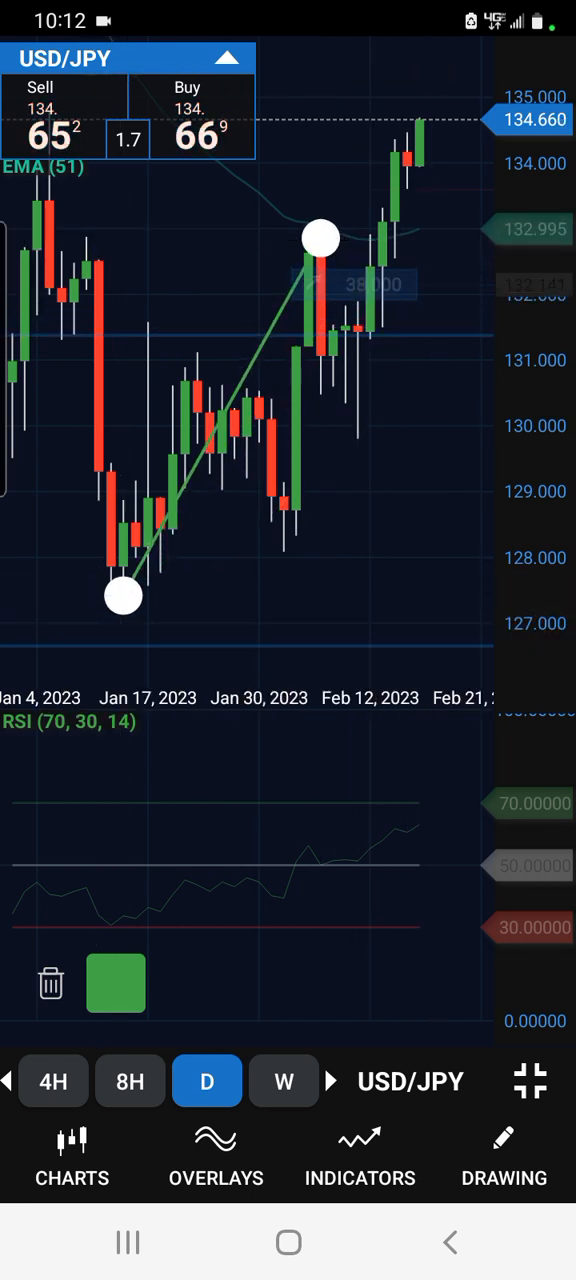
pyautogui.moveTo(320, 239); pyautogui.dragTo(308, 237)
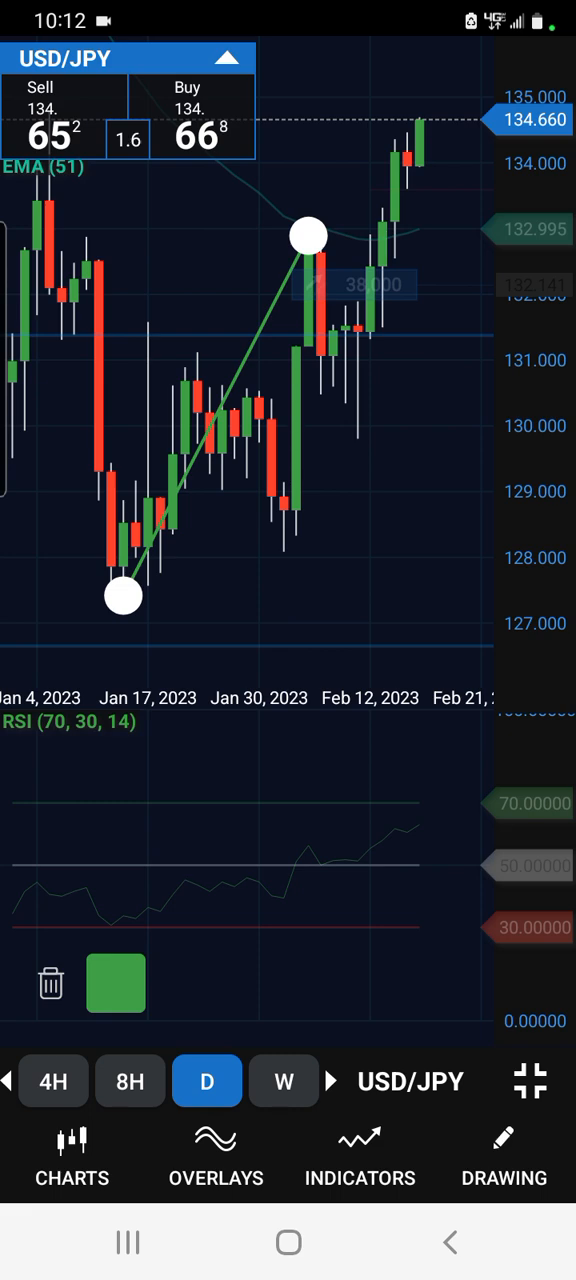
pyautogui.click(504, 1155)
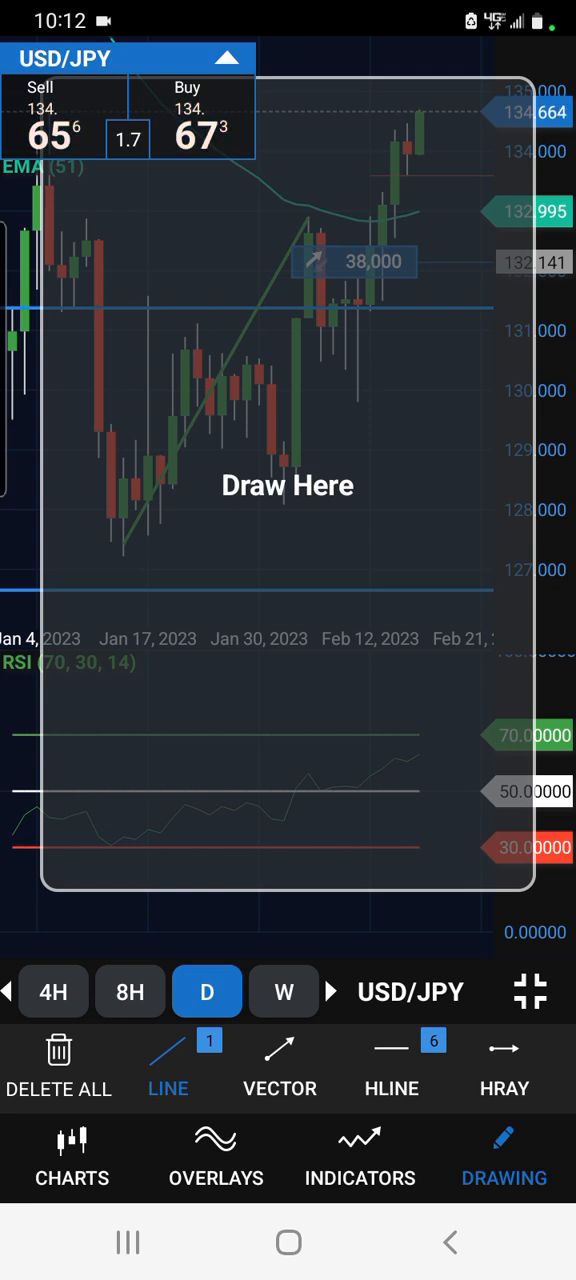
# Step: Draw a line from the early-February high down to the following low, then exit drawing
pyautogui.moveTo(310, 233); pyautogui.dragTo(357, 393)
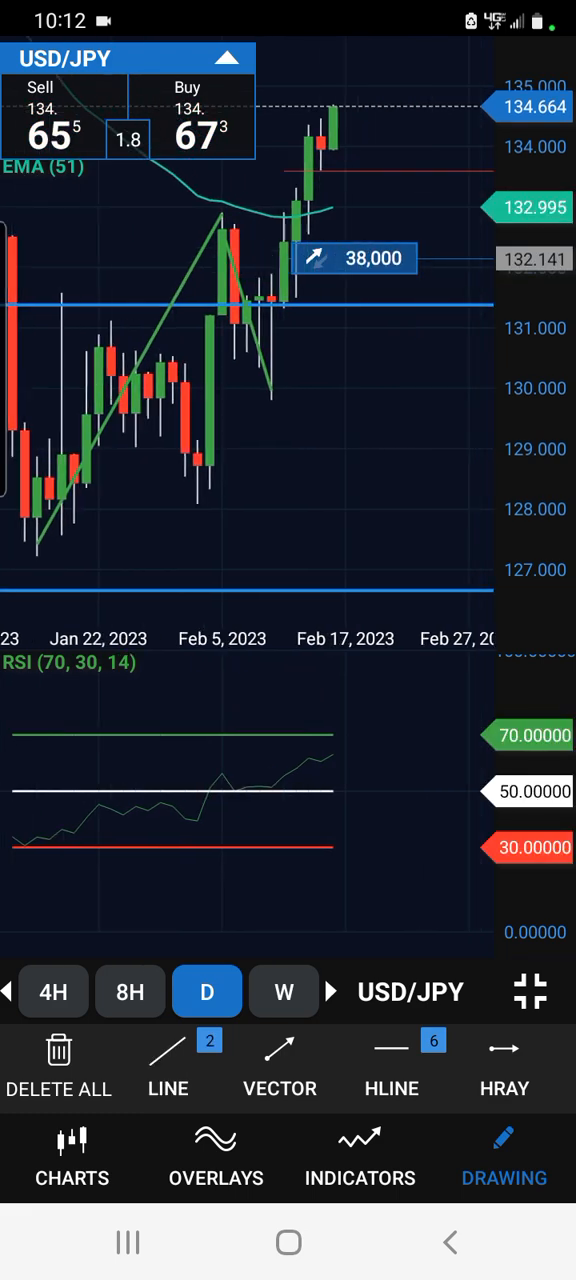
pyautogui.click(168, 1055)
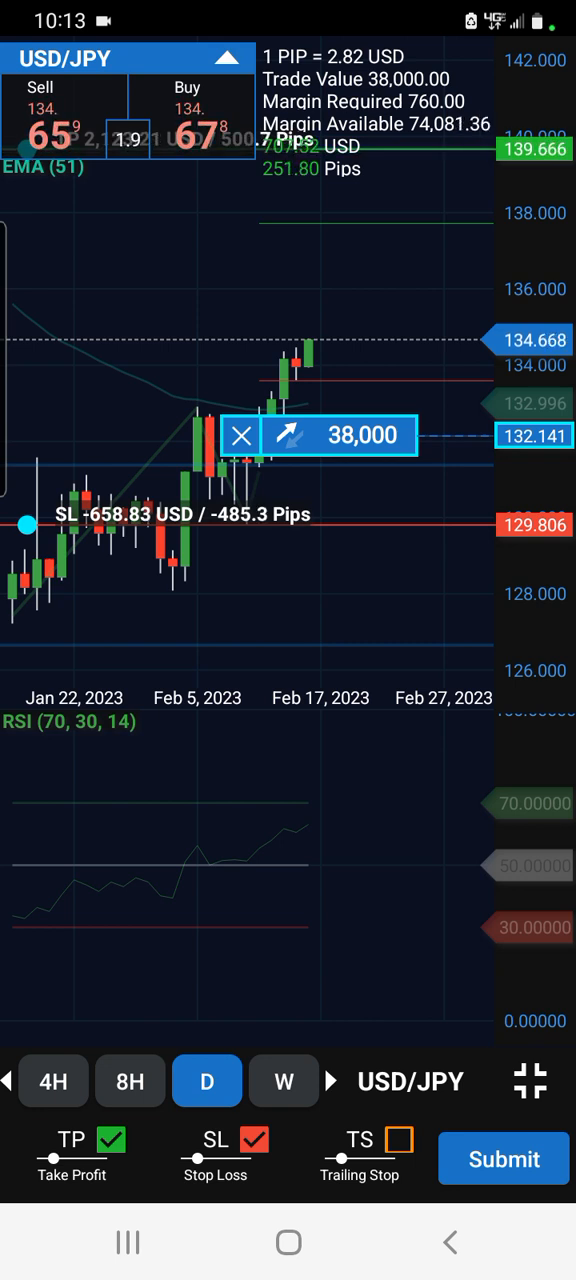
# Step: Toggle the USD/JPY chart between weekly and daily timeframes, ending on weekly
pyautogui.click(283, 1081)
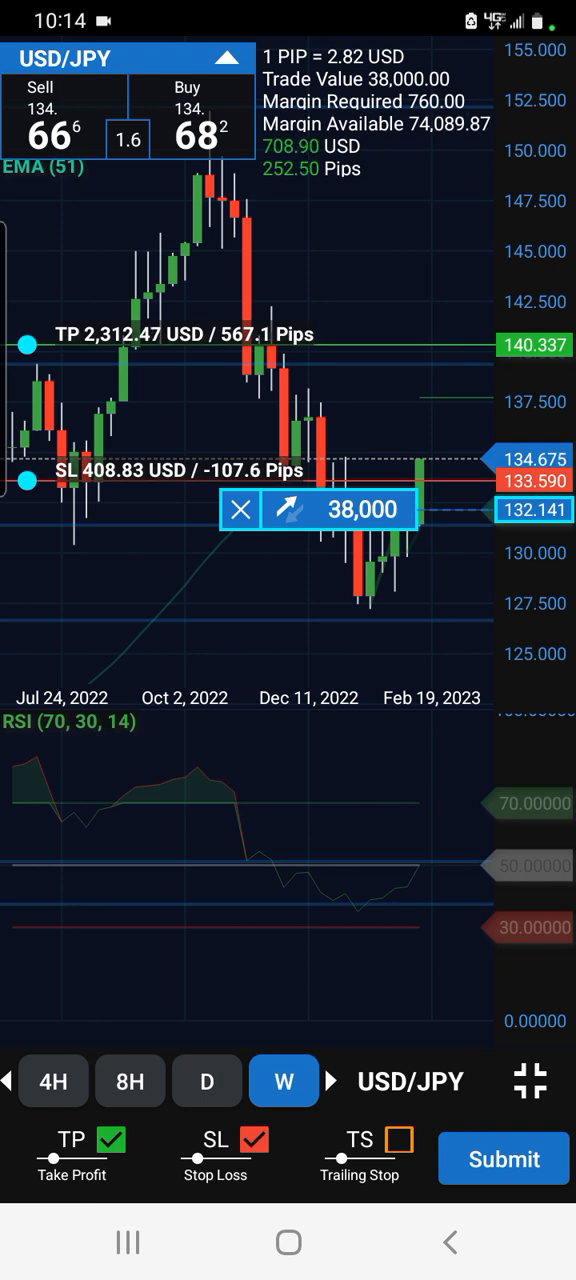
pyautogui.click(206, 1081)
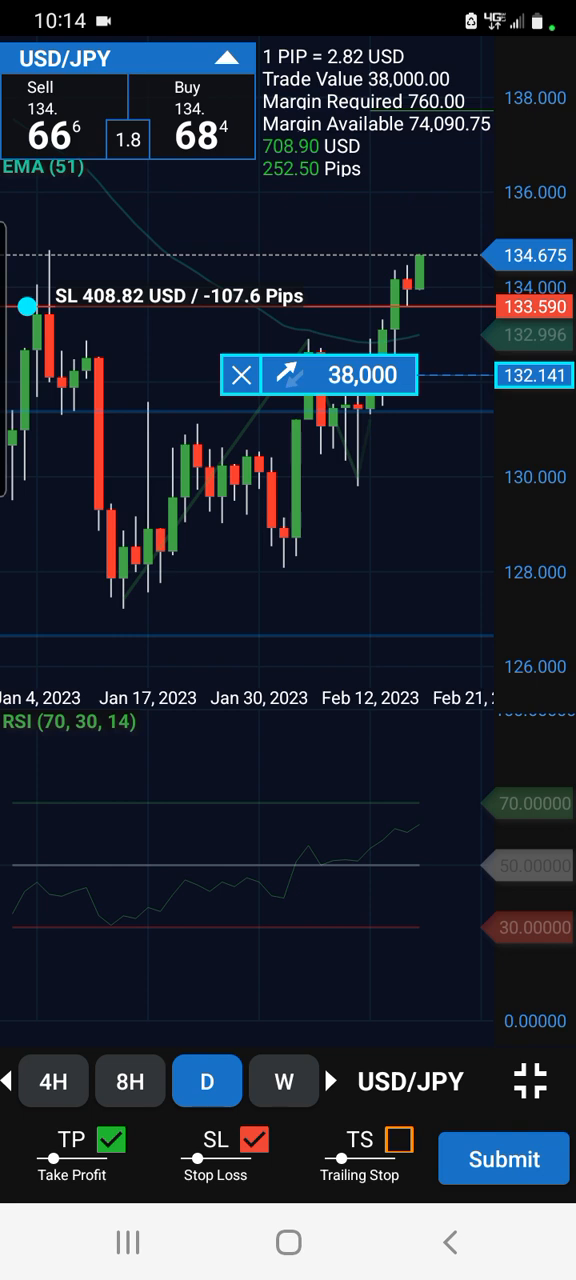
pyautogui.click(283, 1081)
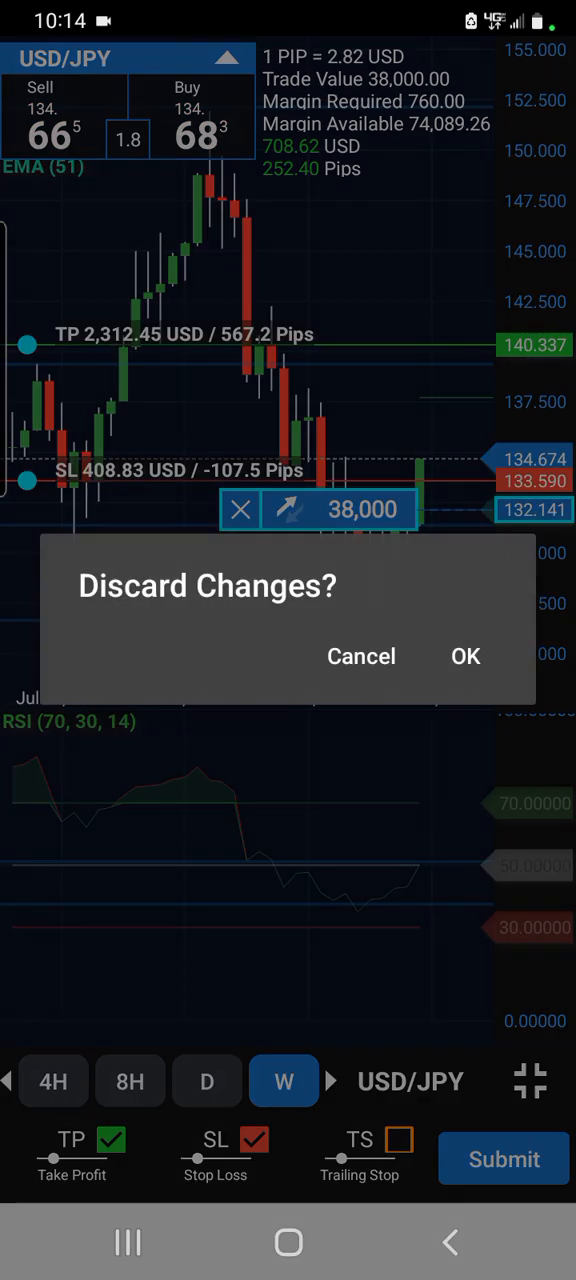
# Step: Discard the take-profit and stop-loss edits and start a new line in Drawing
pyautogui.click(465, 656)
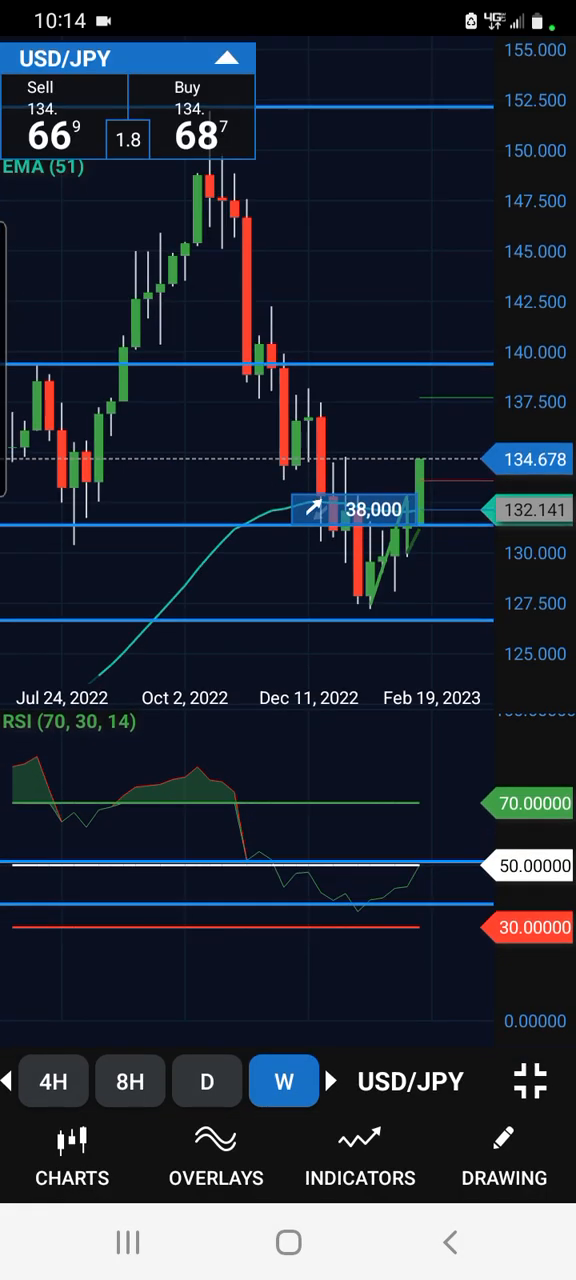
pyautogui.click(504, 1155)
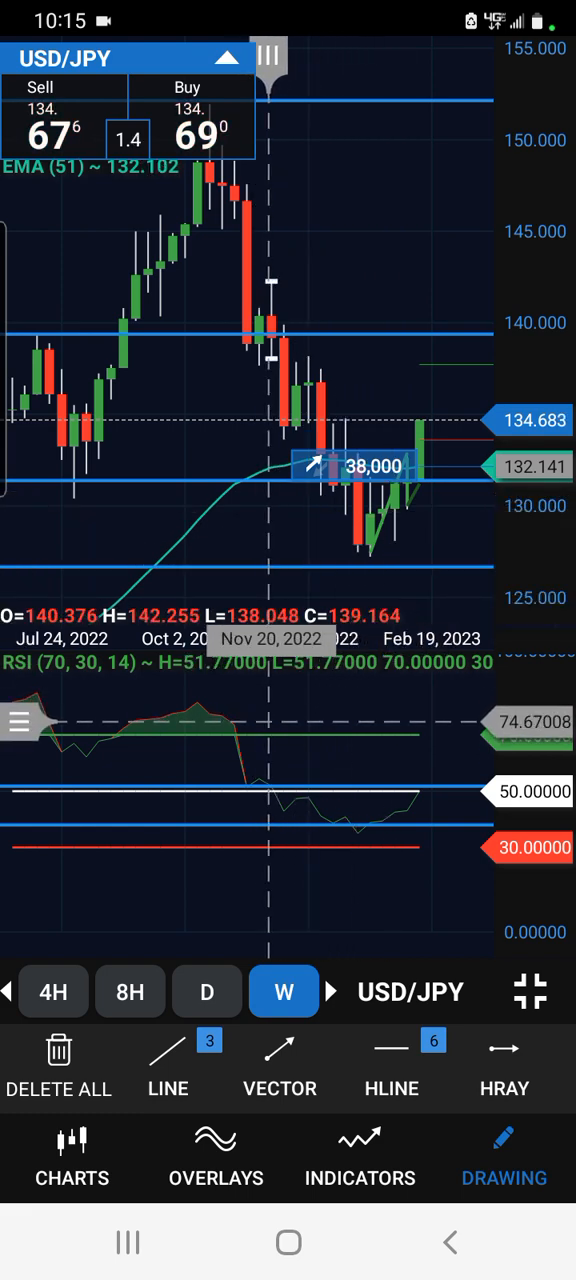
pyautogui.click(168, 1065)
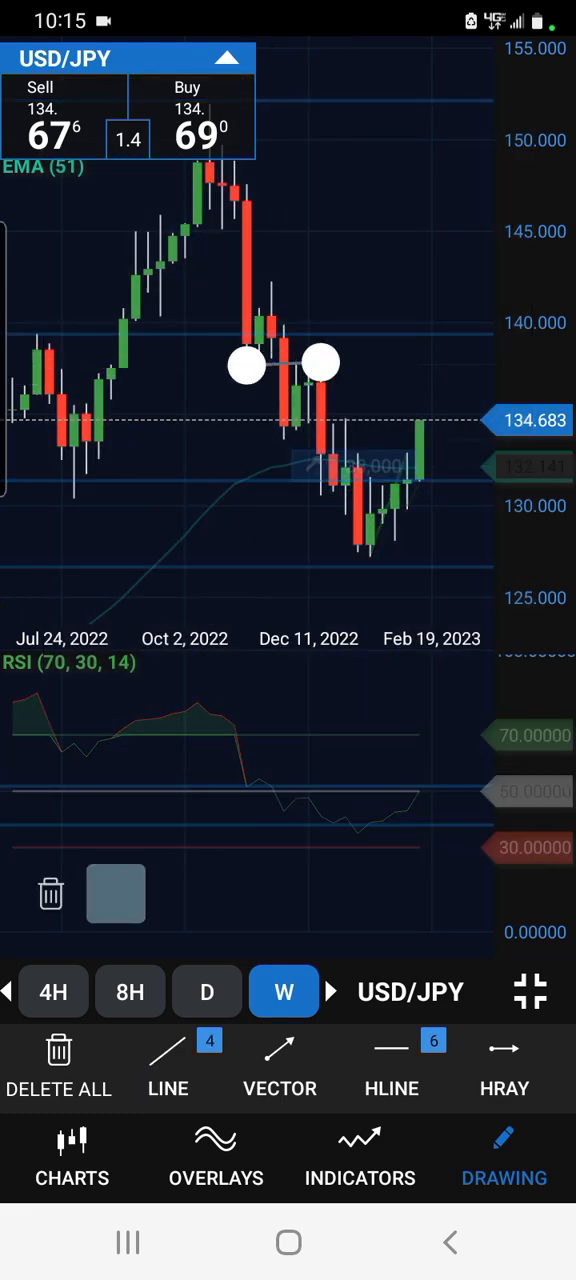
# Step: Nudge the new line's left end near 137.4 and switch to the daily chart
pyautogui.moveTo(247, 365); pyautogui.dragTo(233, 357)
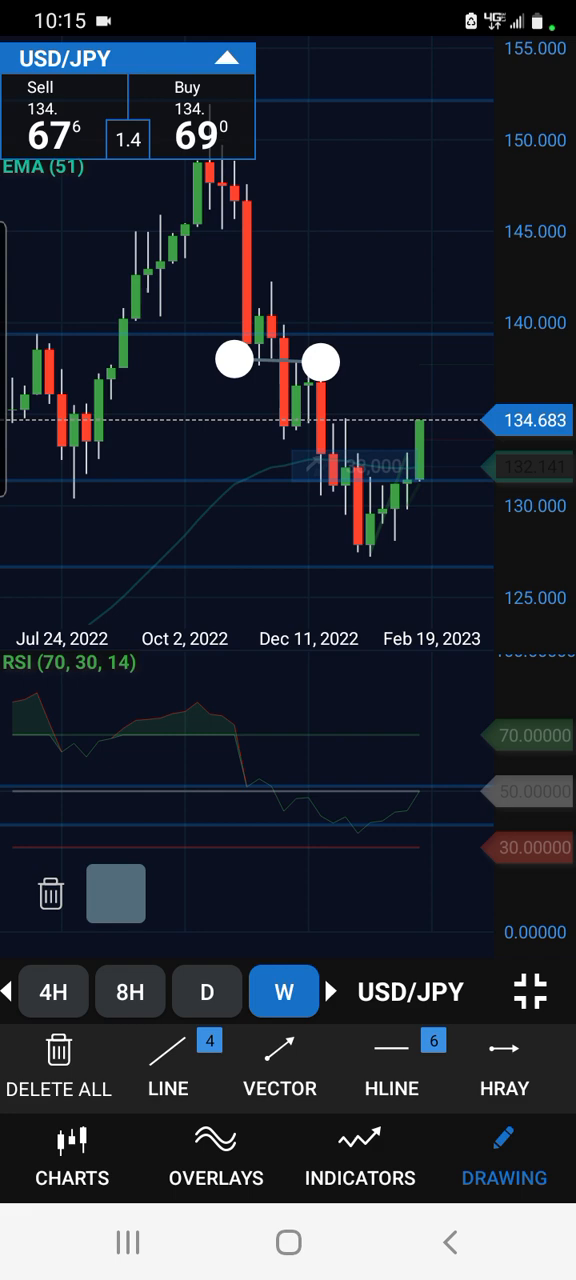
pyautogui.click(206, 991)
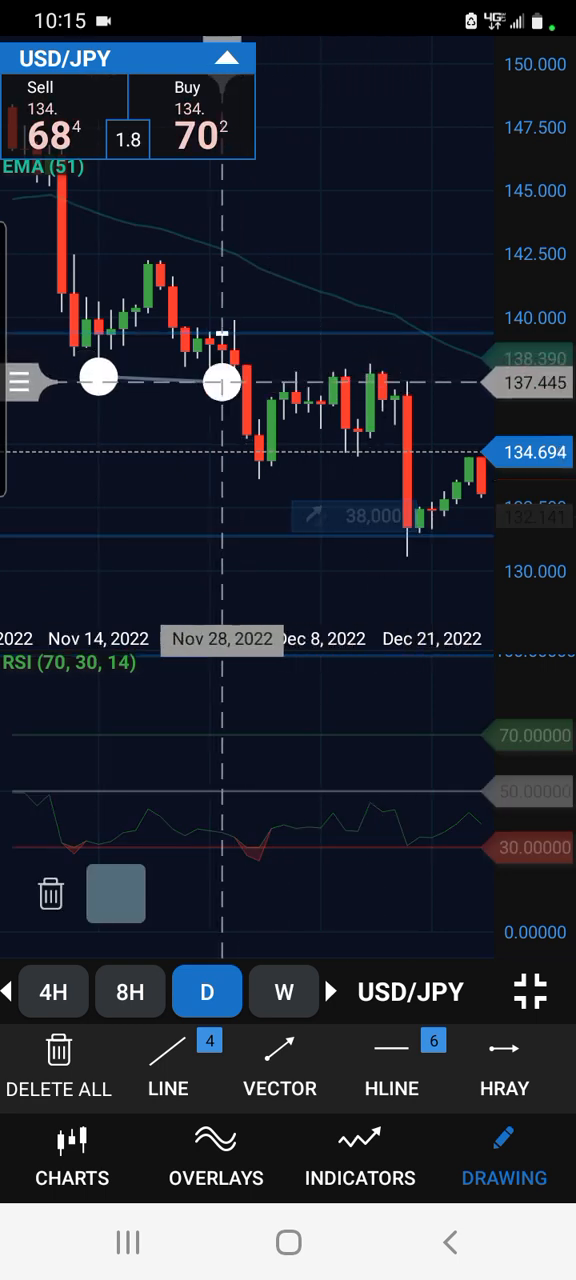
# Step: Extend the horizontal line across the December highs and begin a new trend line
pyautogui.moveTo(220, 380); pyautogui.dragTo(370, 380)
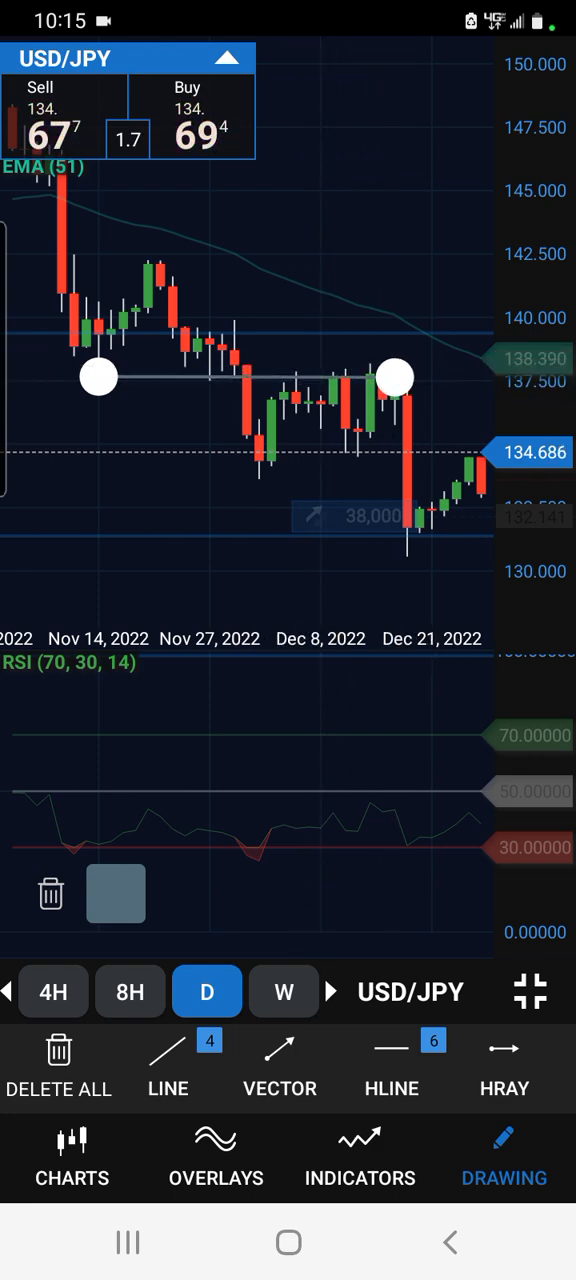
pyautogui.click(167, 1065)
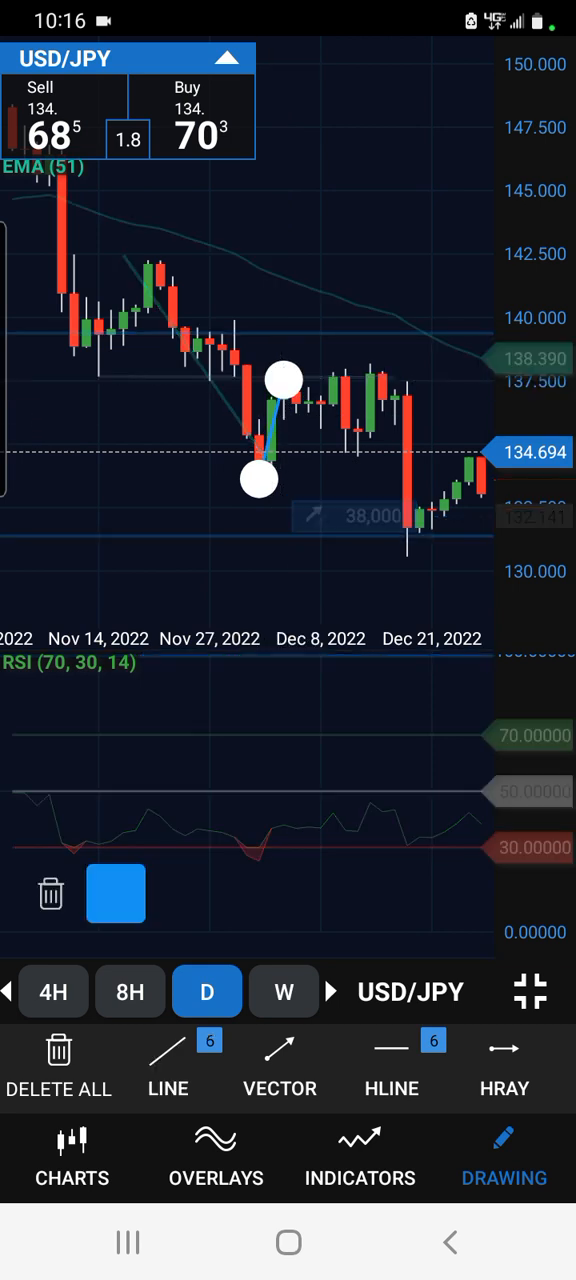
# Step: Reposition the rising trend line, moving one end to mid-December near 134.1
pyautogui.moveTo(257, 479); pyautogui.dragTo(283, 440)
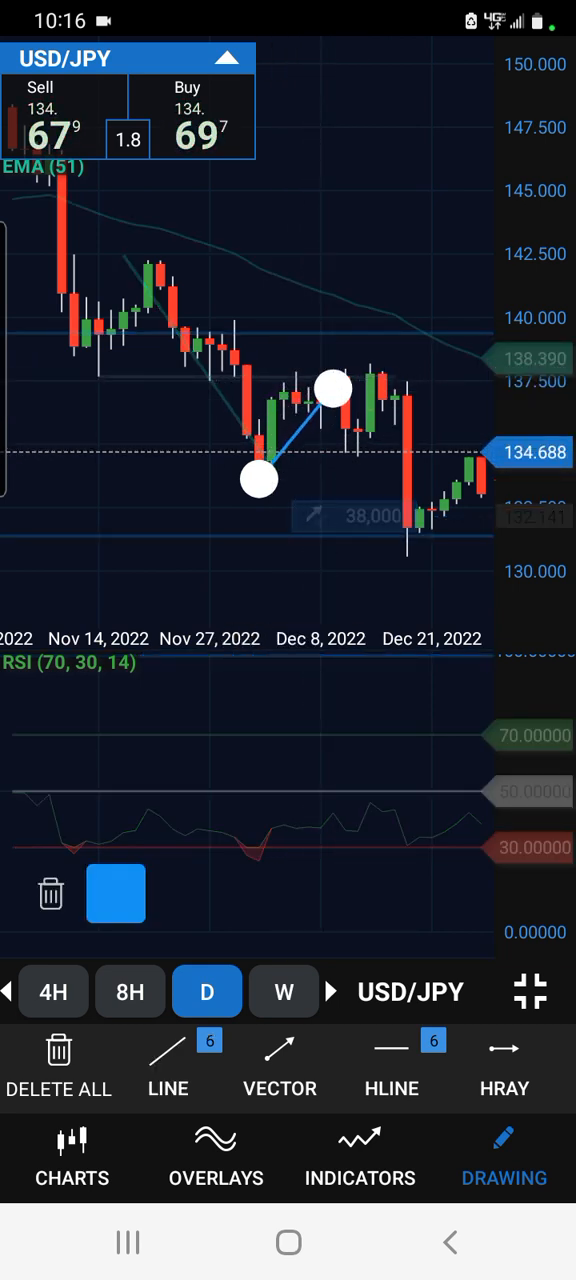
pyautogui.moveTo(333, 388); pyautogui.dragTo(368, 378)
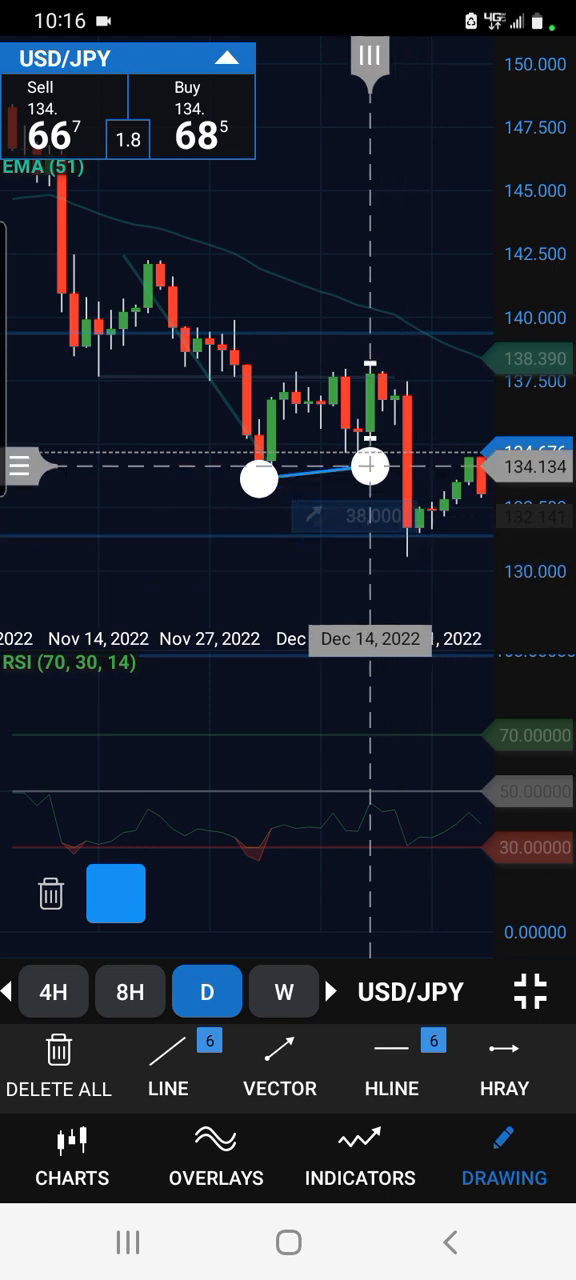
pyautogui.moveTo(258, 478); pyautogui.dragTo(98, 377)
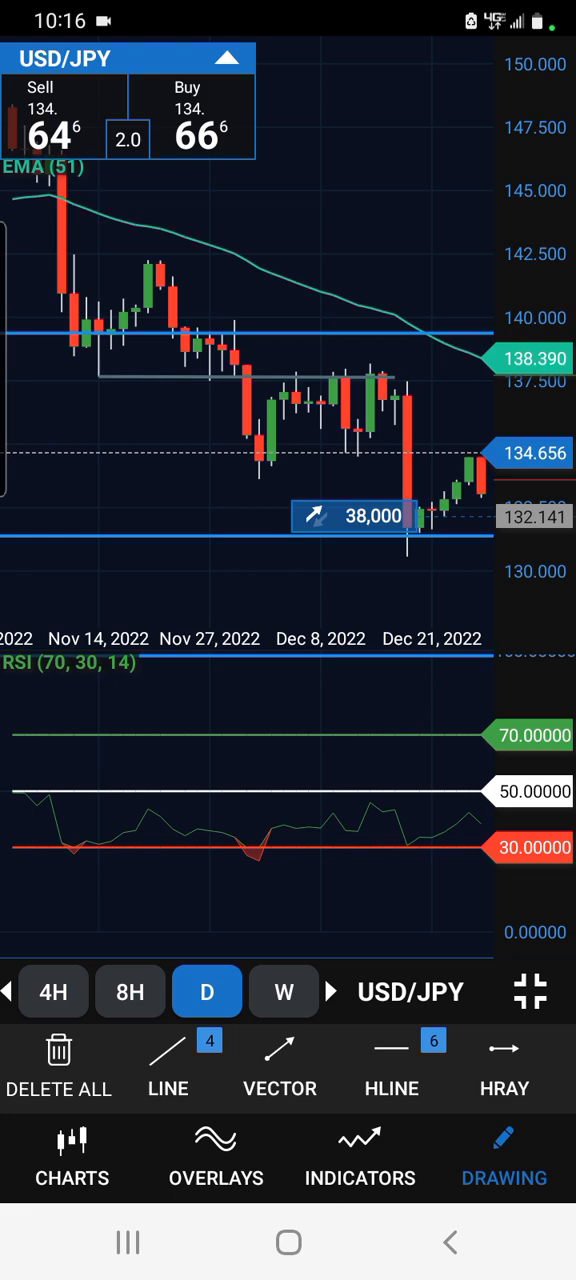
# Step: View the weekly USD/JPY chart, hide the drawing toolbar, and switch to daily candles
pyautogui.click(284, 991)
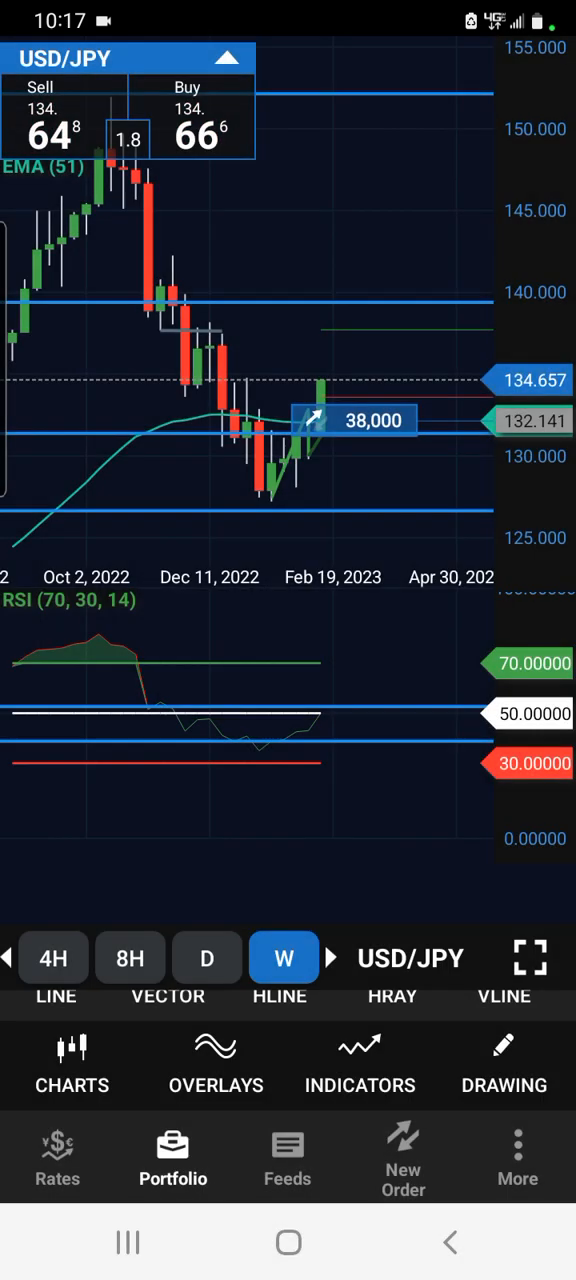
pyautogui.click(530, 958)
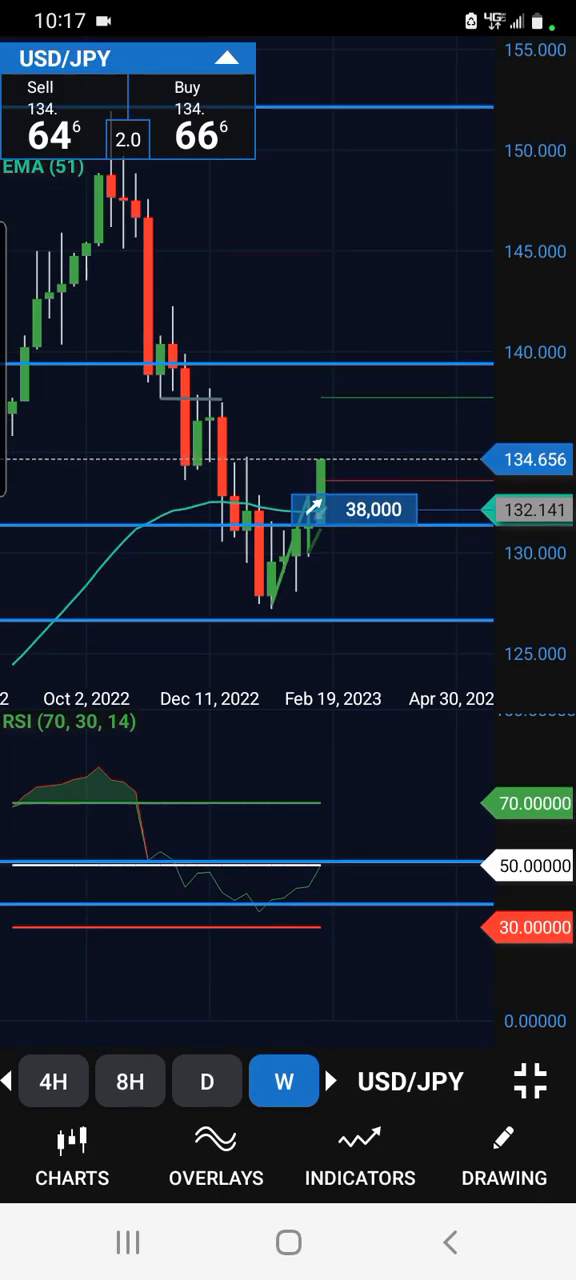
pyautogui.click(206, 1081)
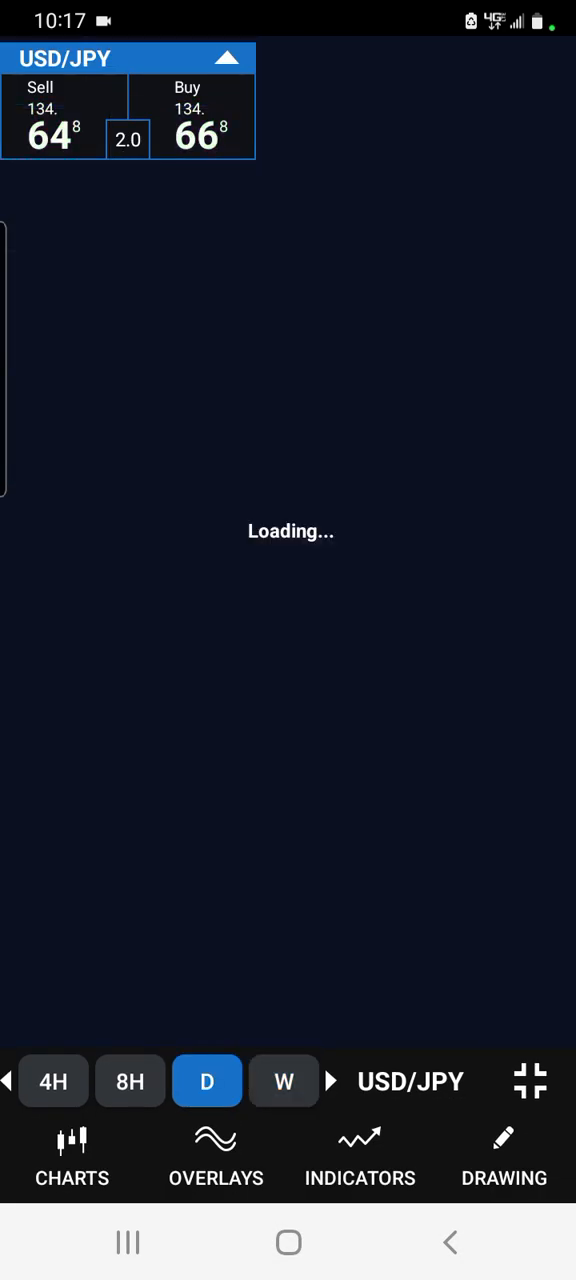